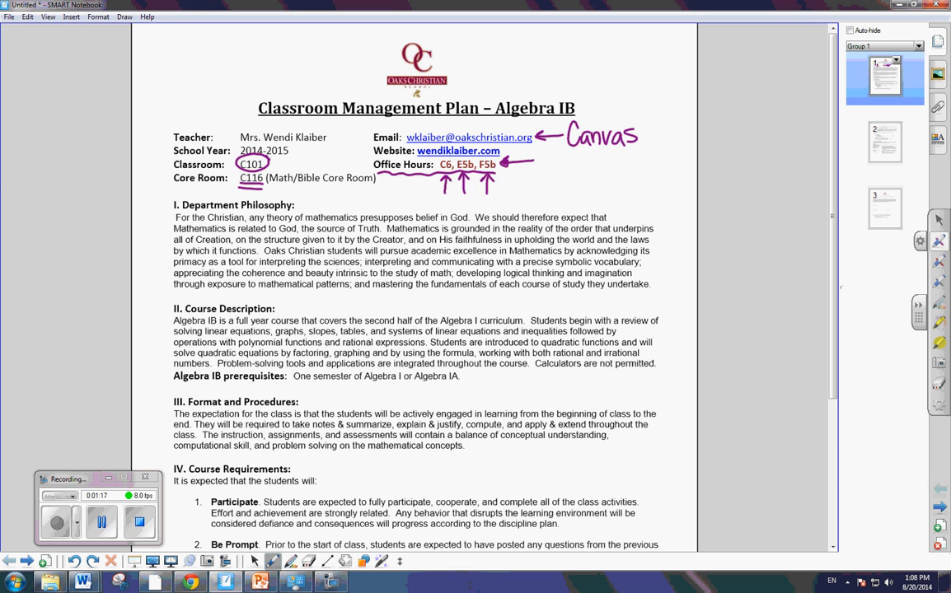
Step: Scroll down through page 1 to bring the Office Hours rooms and C101 into view
scroll("down", 3)
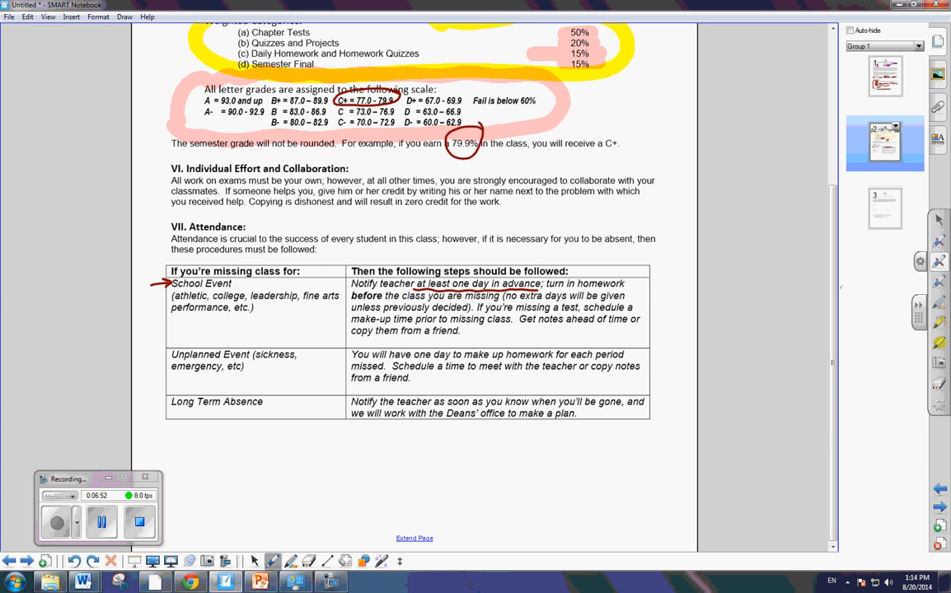
Step: Underline 'turn in homework before the missed class' in the School Event steps cell
left_click_drag(350, 301, 626, 290)
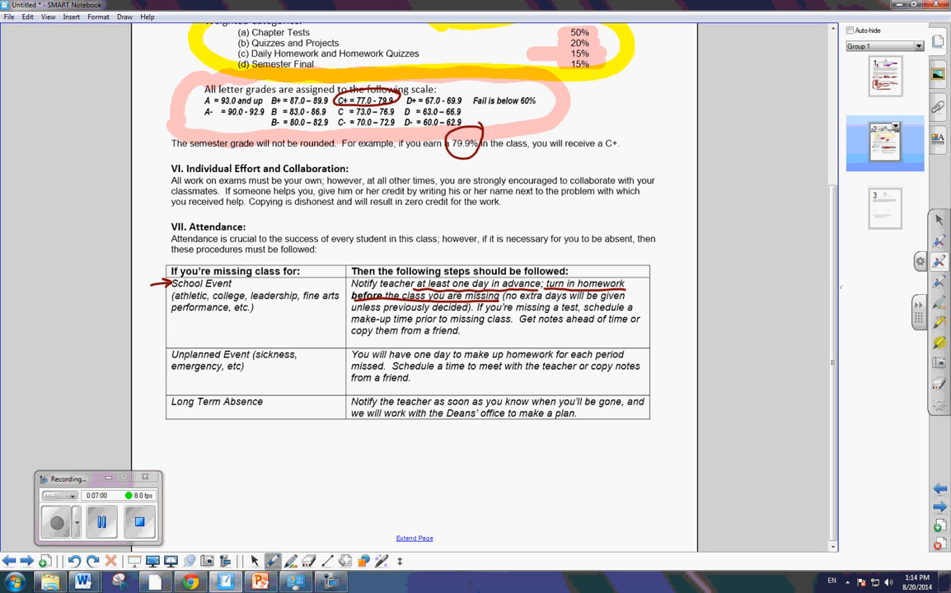